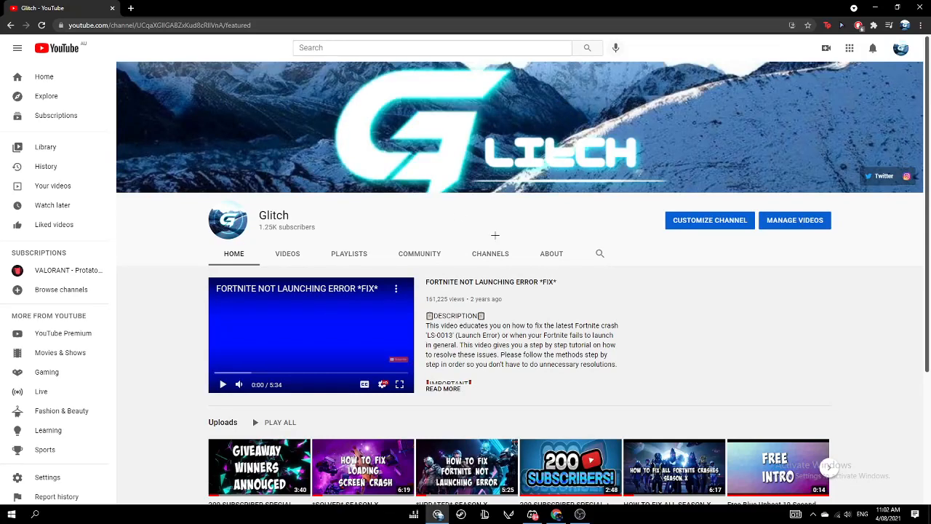
# - Finish the Reset Graphics Driver note and move on to Device Manager
pyautogui.scroll(-3)
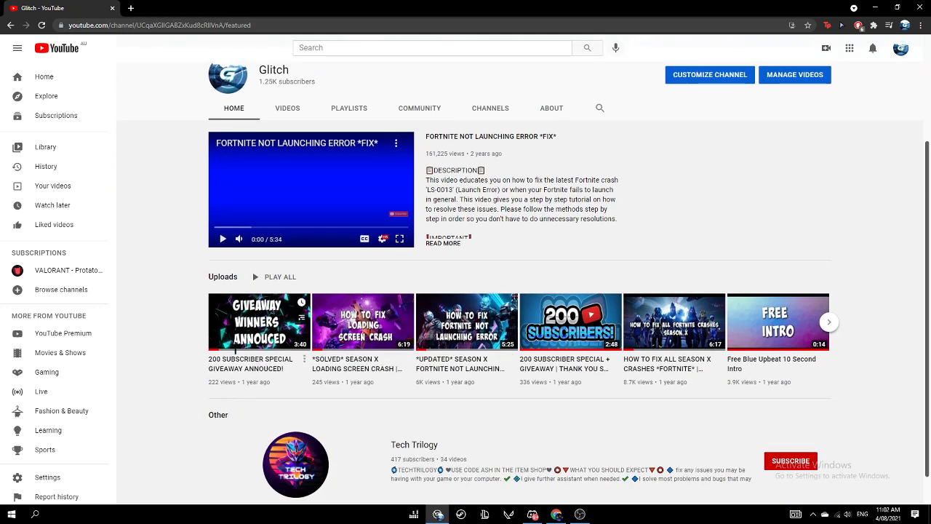
pyautogui.moveTo(243, 390)
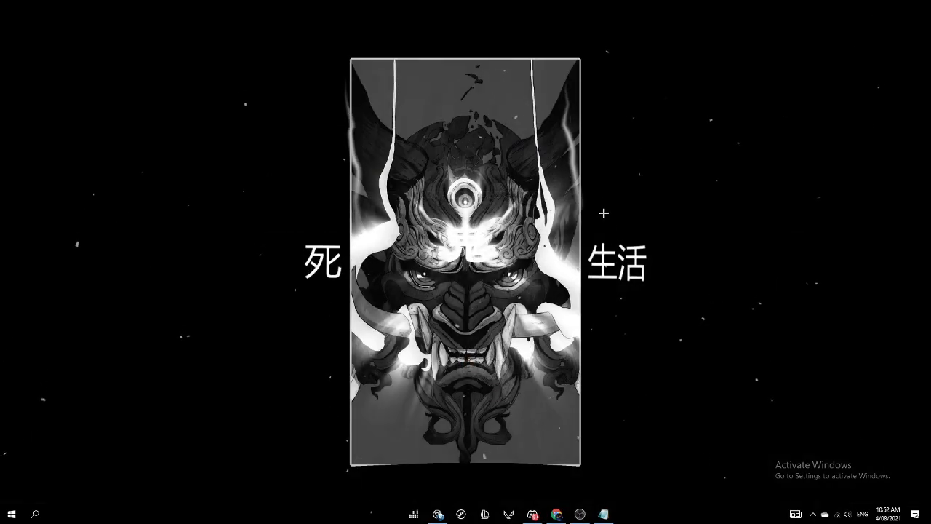
pyautogui.moveTo(399, 346)
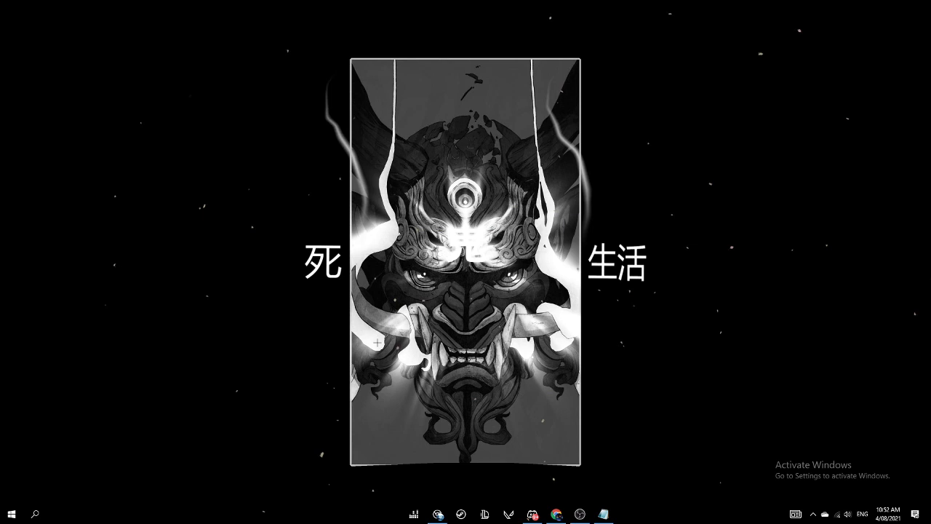
pyautogui.moveTo(88, 430)
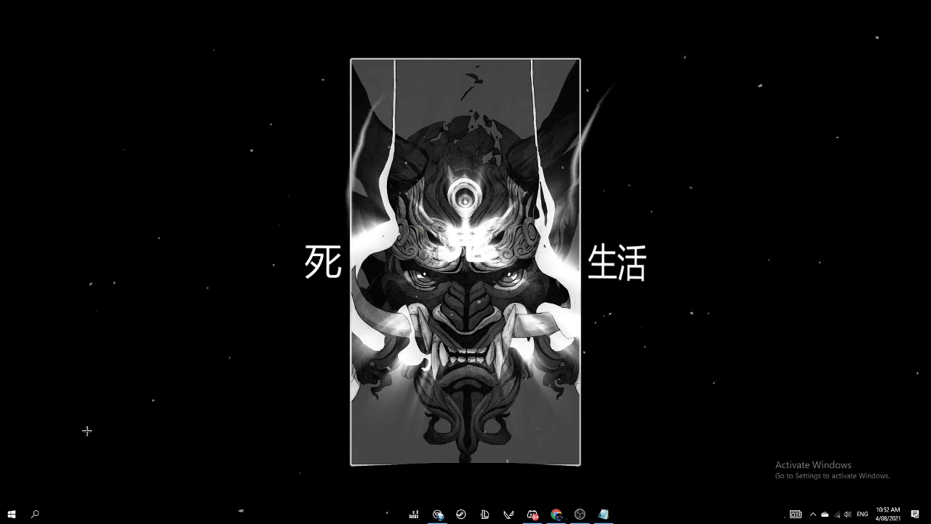
pyautogui.click(11, 512)
pyautogui.write('windows button, cntrl, shft, b - Reset Graphics Driver')
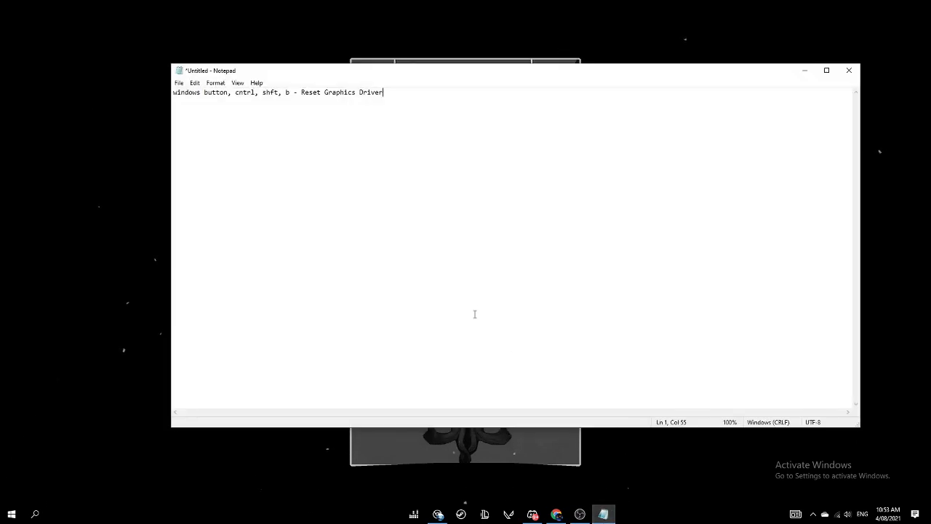
pyautogui.moveTo(480, 310)
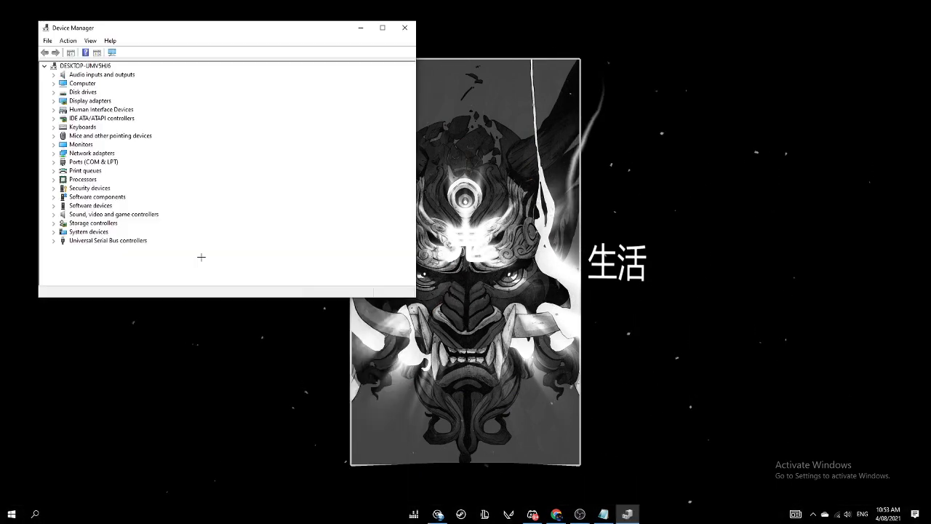
# - Search automatically for a newer NVIDIA GeForce GTX 1660 SUPER driver, confirm the best is installed, and close Device Manager
pyautogui.click(53, 100)
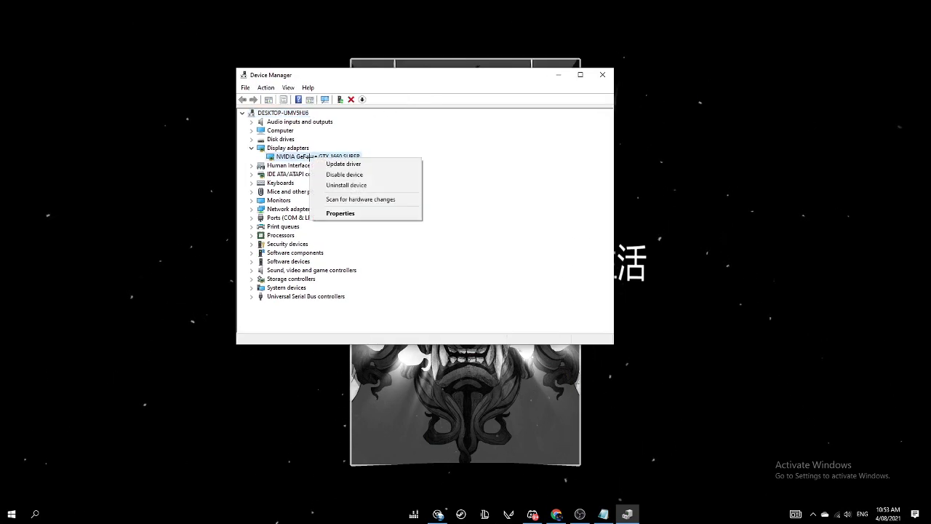
pyautogui.click(343, 162)
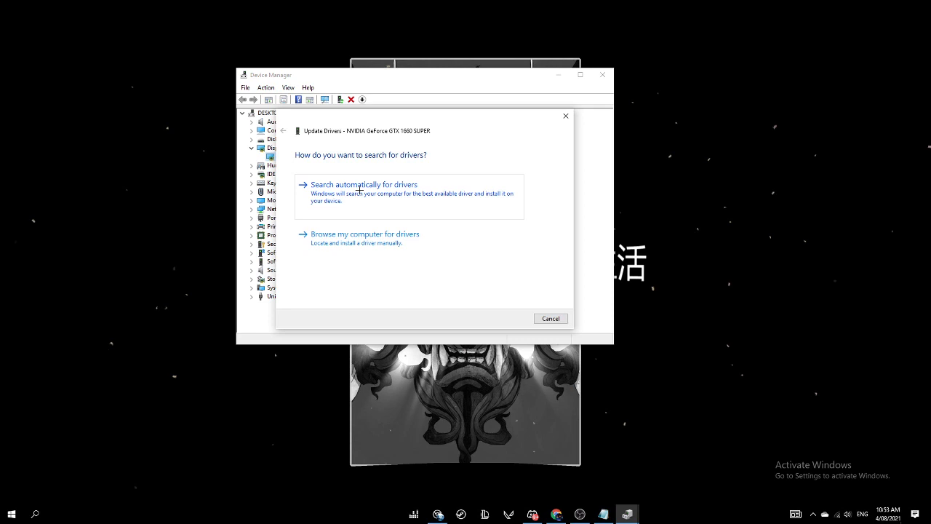
pyautogui.click(363, 183)
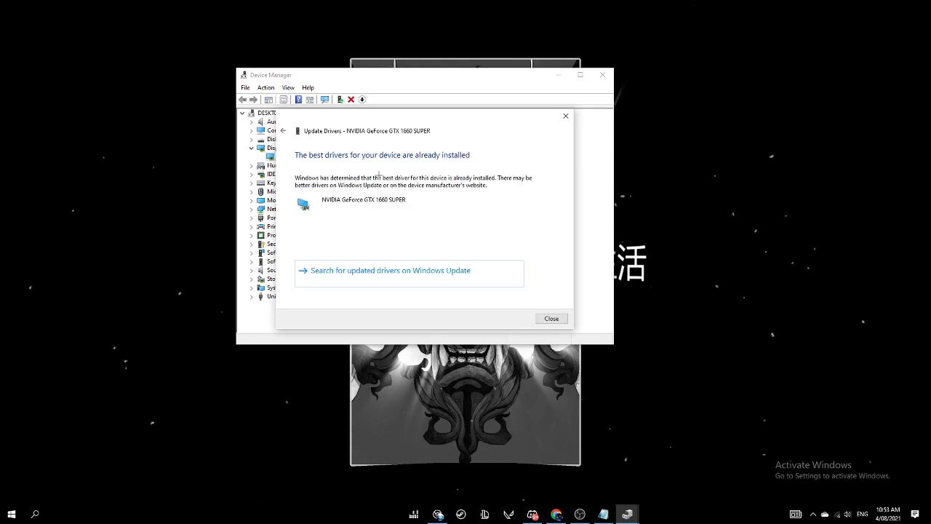
pyautogui.moveTo(408, 171)
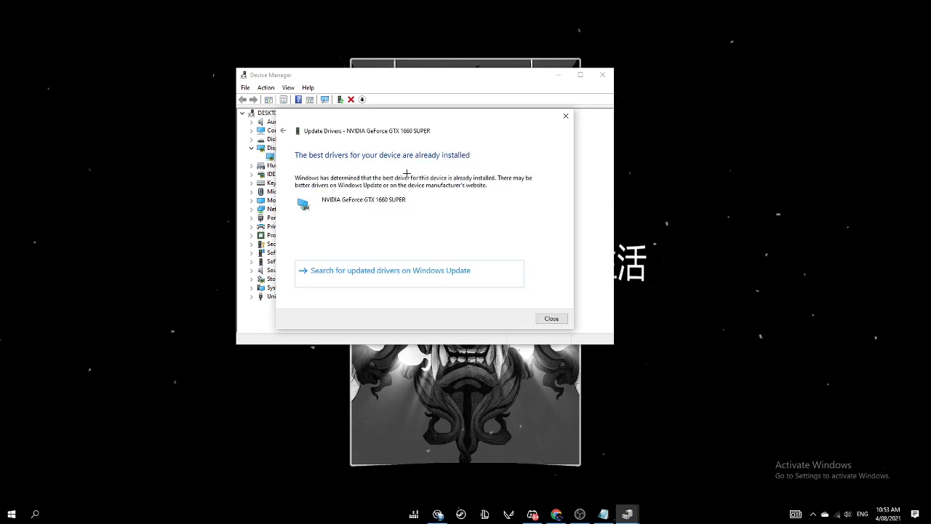
pyautogui.moveTo(565, 218)
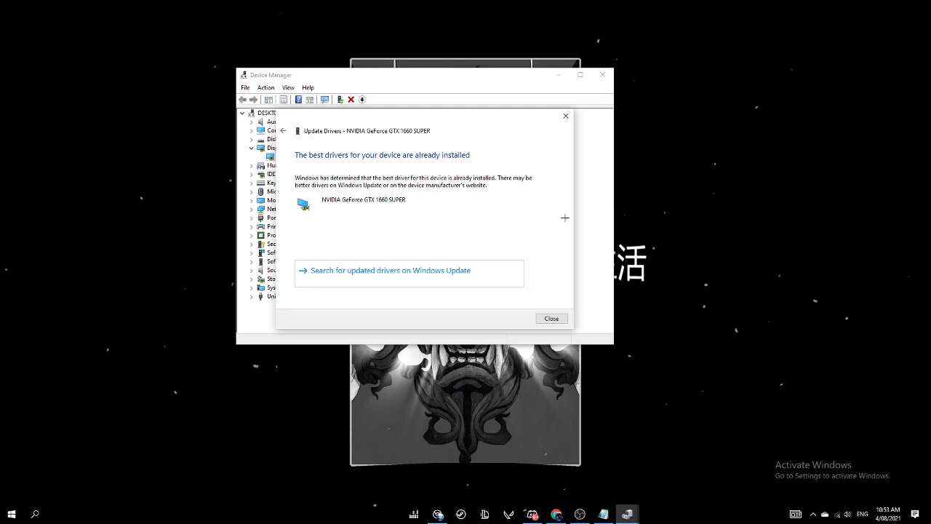
pyautogui.click(549, 317)
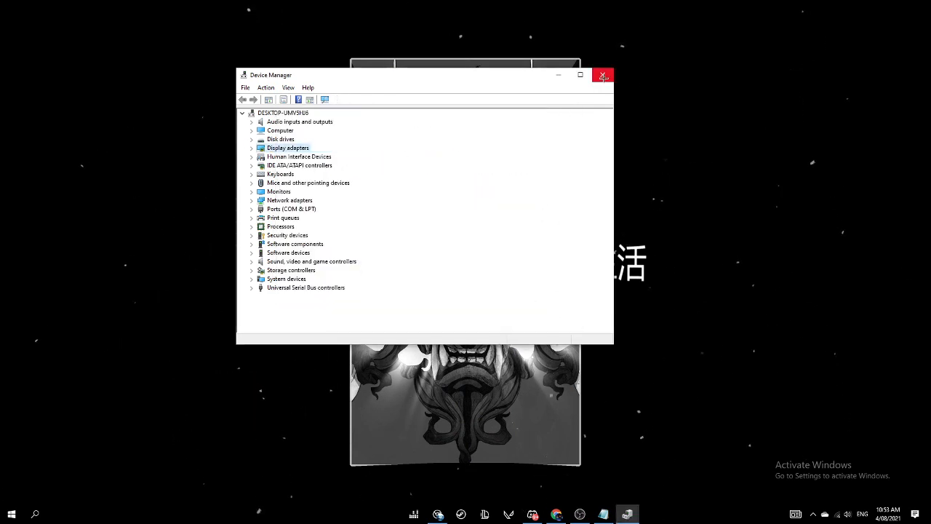
pyautogui.moveTo(602, 76)
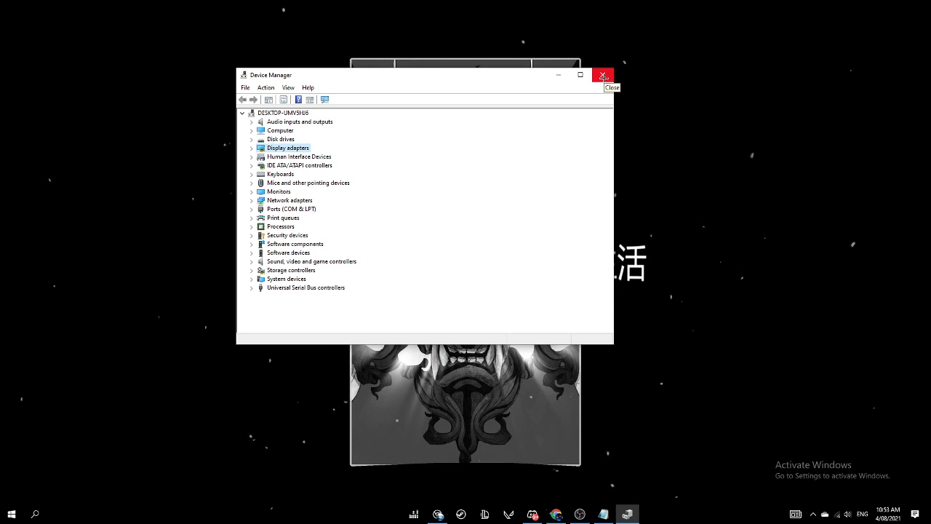
pyautogui.click(602, 75)
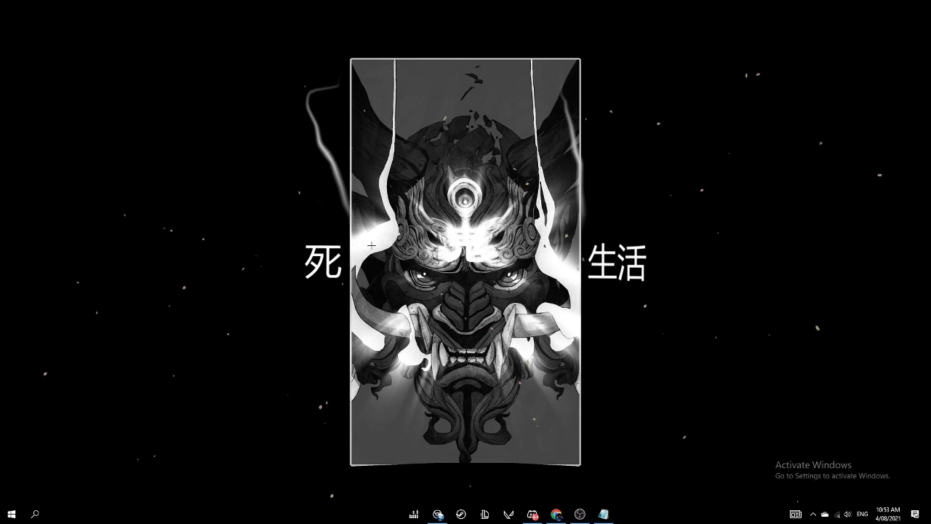
# - Locate the VALORANT Start Menu shortcut via search and view its Compatibility properties
pyautogui.click(35, 511)
pyautogui.write('val')
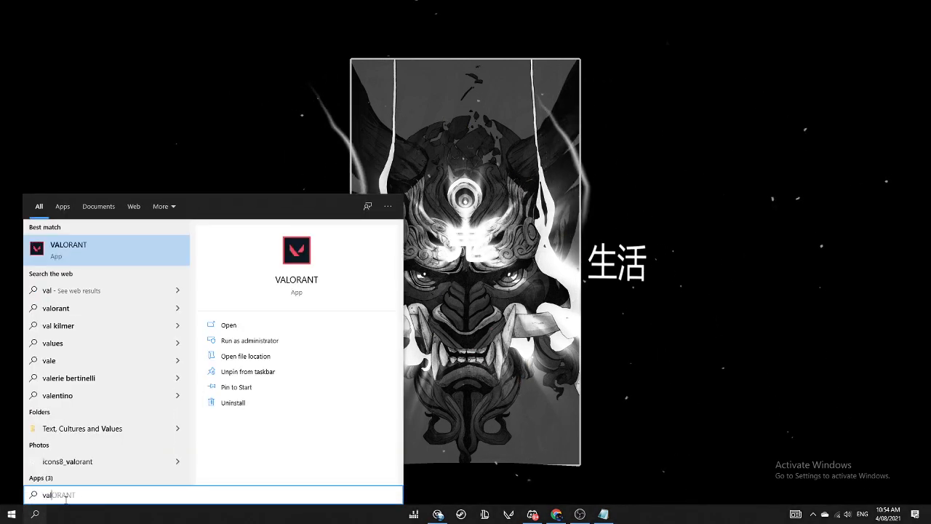
pyautogui.rightClick(68, 248)
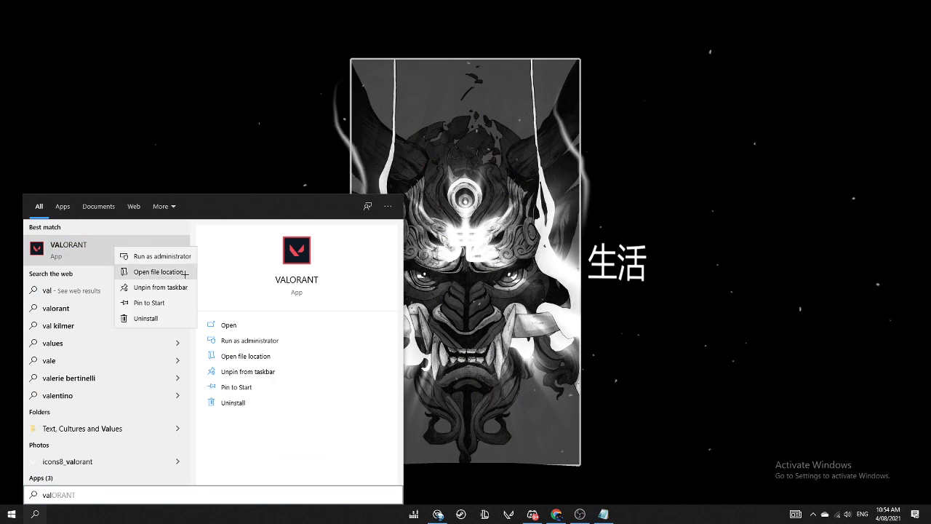
pyautogui.click(157, 272)
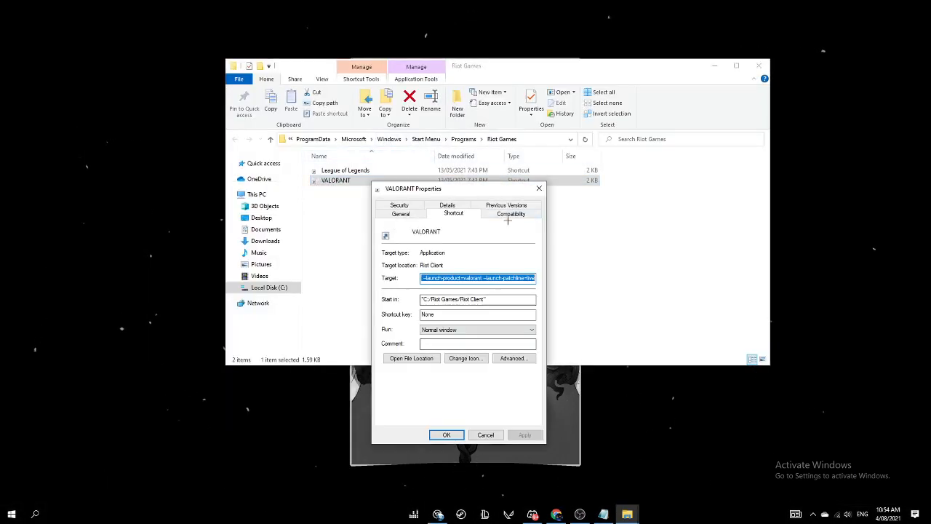
pyautogui.click(512, 213)
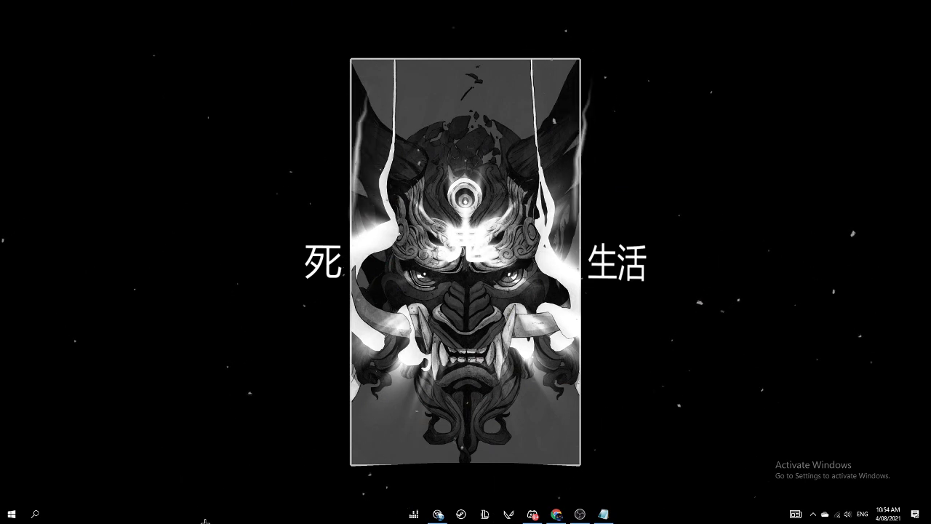
pyautogui.click(34, 514)
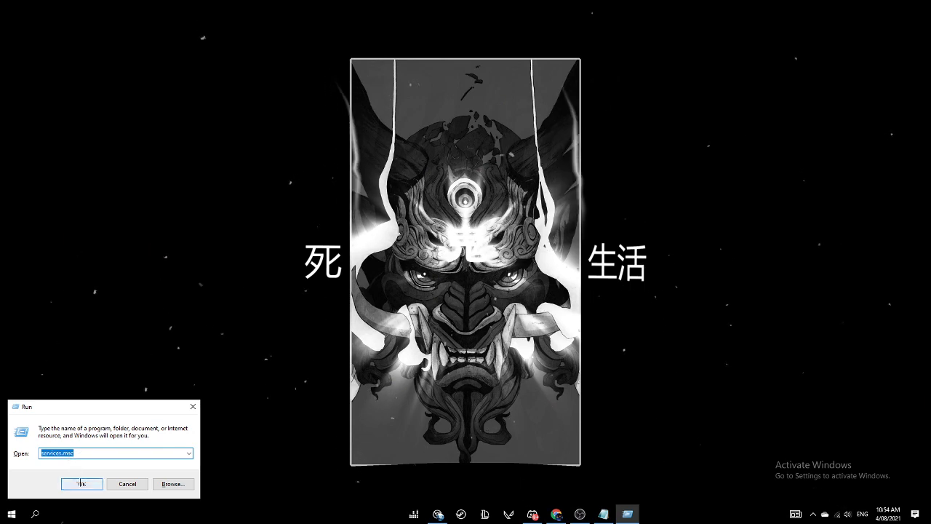
pyautogui.click(81, 482)
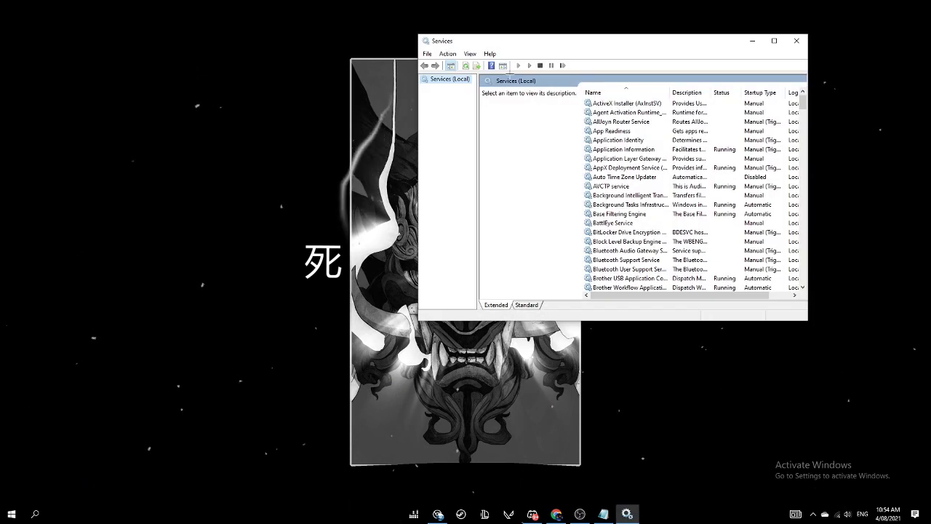
pyautogui.moveTo(611, 40); pyautogui.dragTo(540, 61)
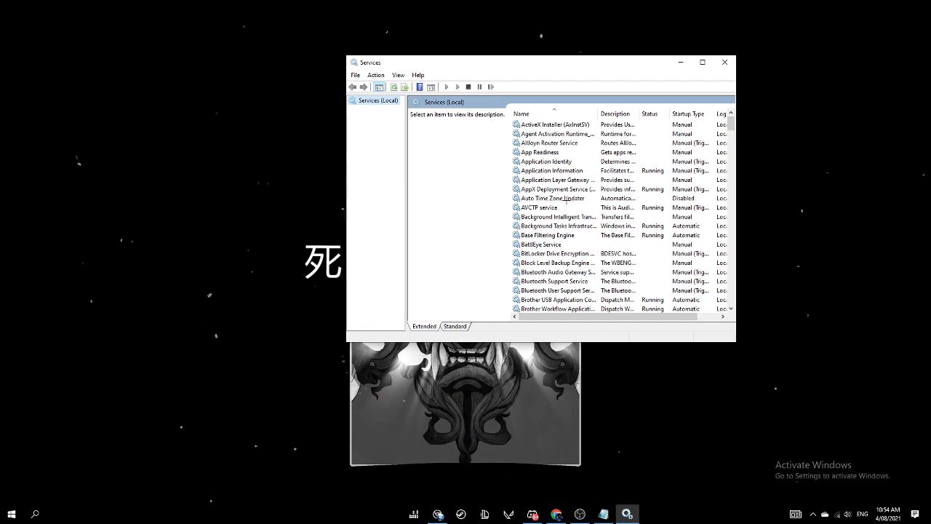
pyautogui.scroll(-3)
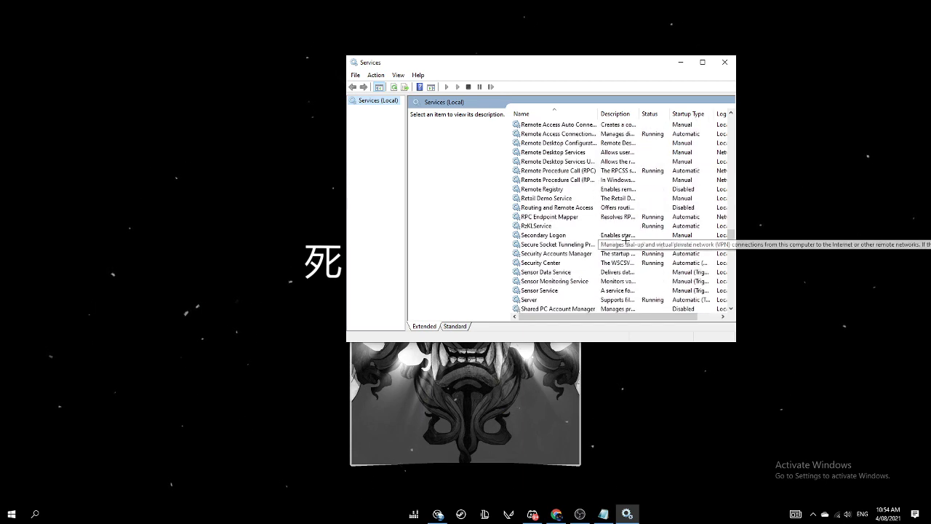
pyautogui.scroll(-3)
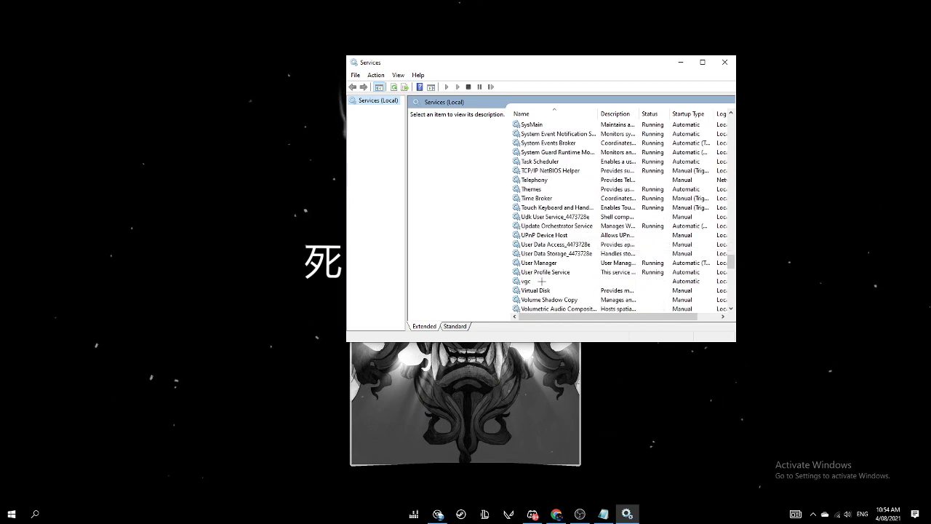
pyautogui.doubleClick(527, 281)
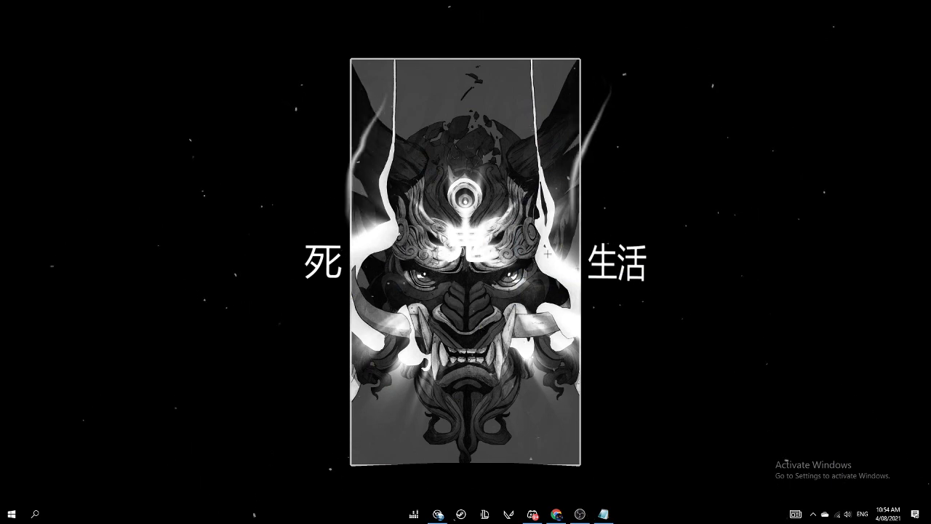
pyautogui.click(12, 512)
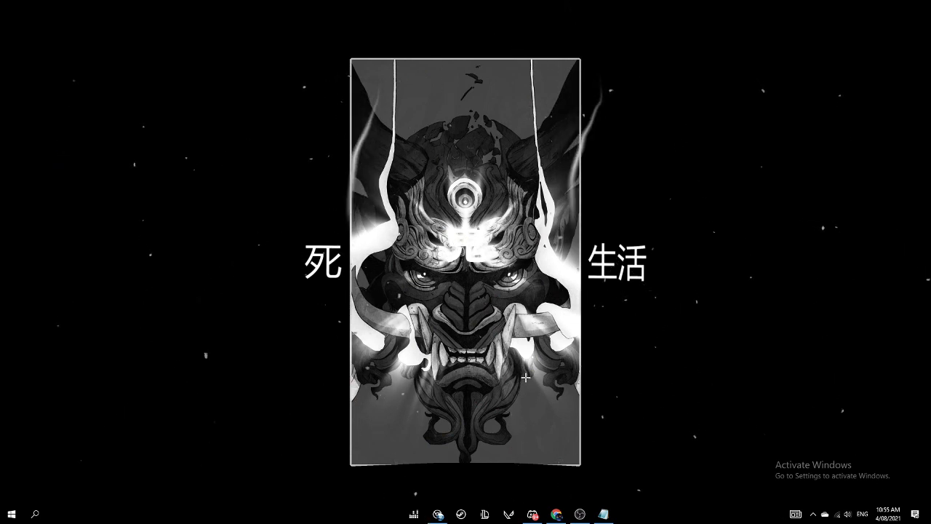
pyautogui.moveTo(128, 465)
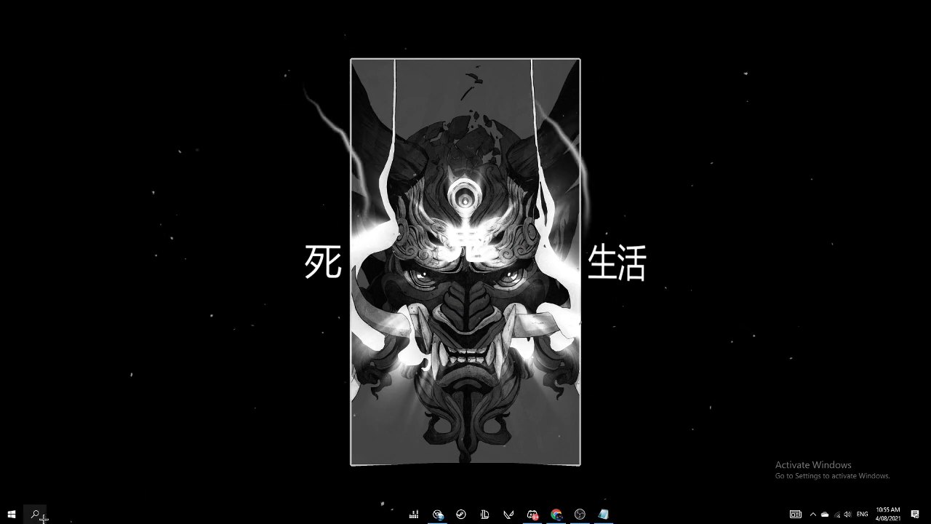
pyautogui.click(35, 512)
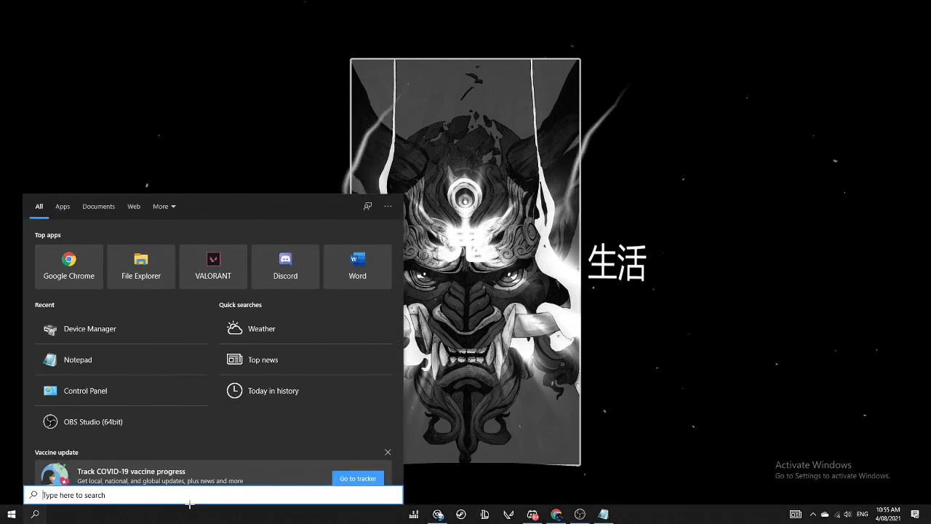
pyautogui.click(85, 390)
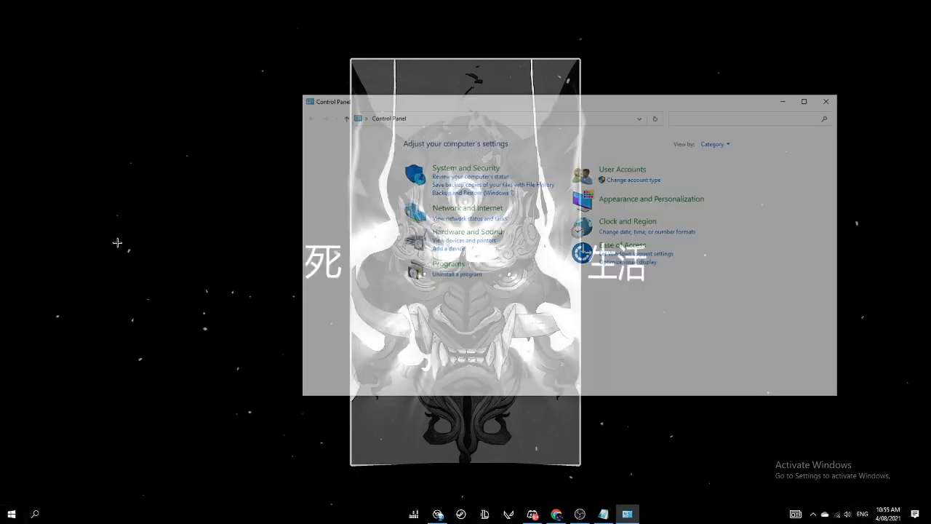
pyautogui.click(623, 169)
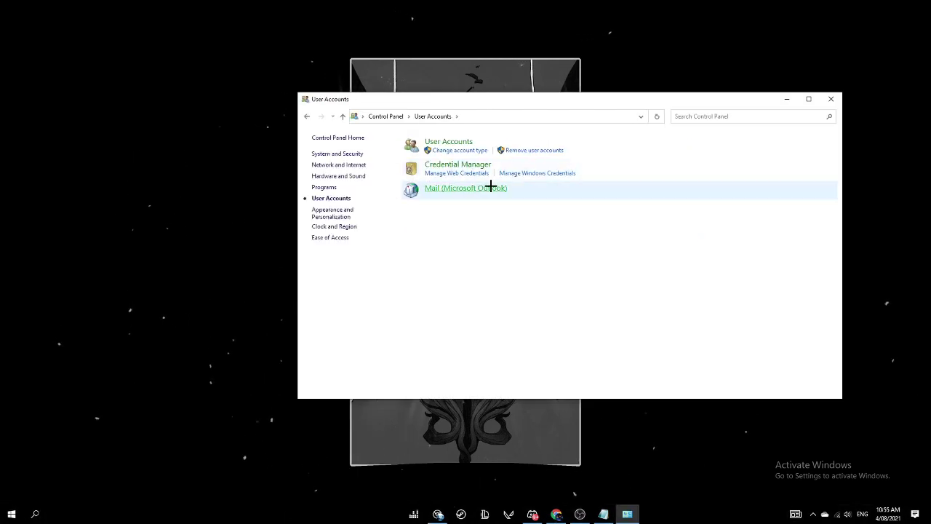
pyautogui.click(448, 141)
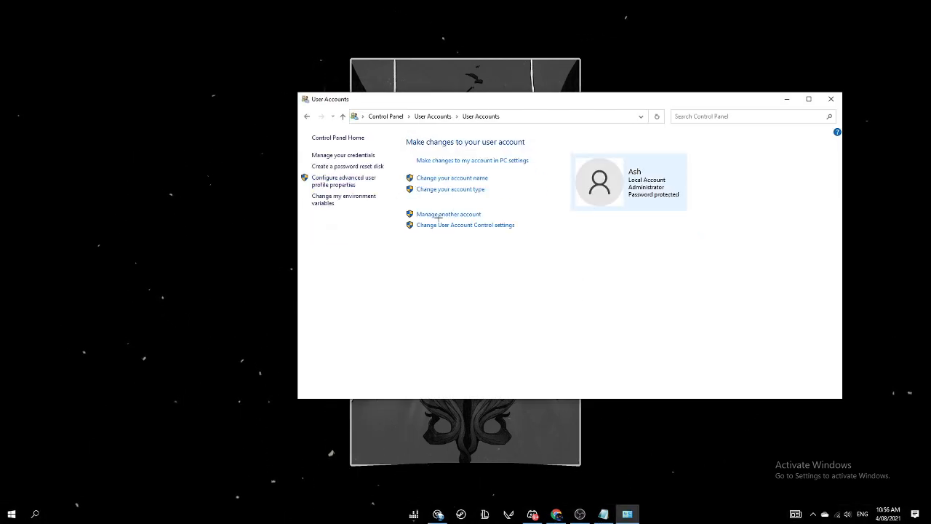
pyautogui.click(448, 214)
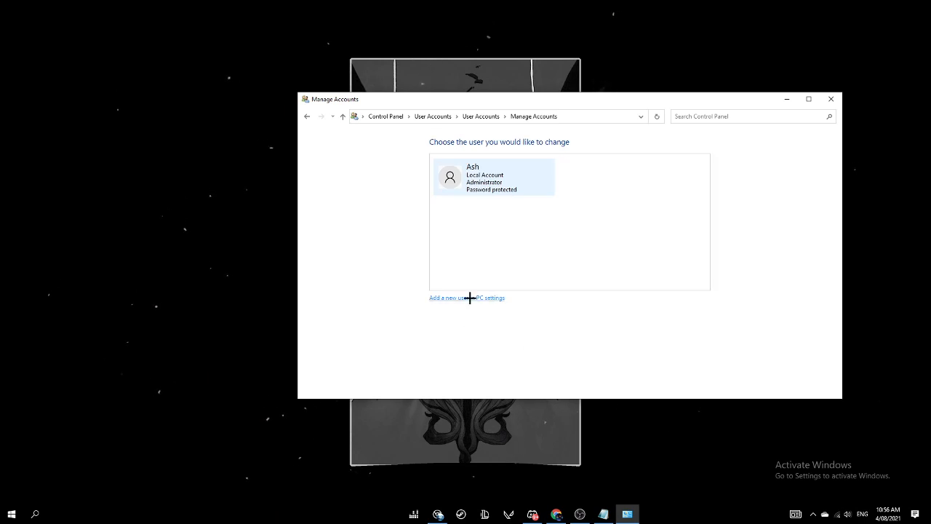
pyautogui.moveTo(507, 307)
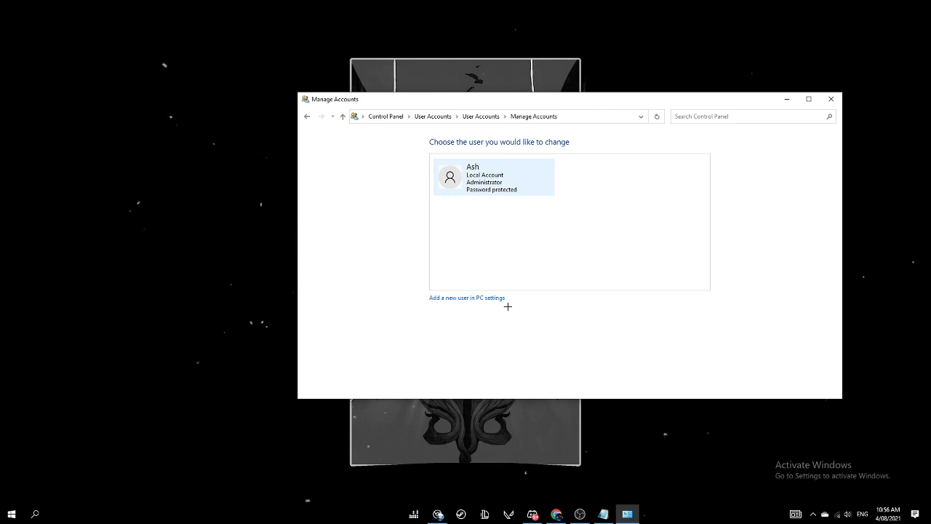
pyautogui.moveTo(544, 343)
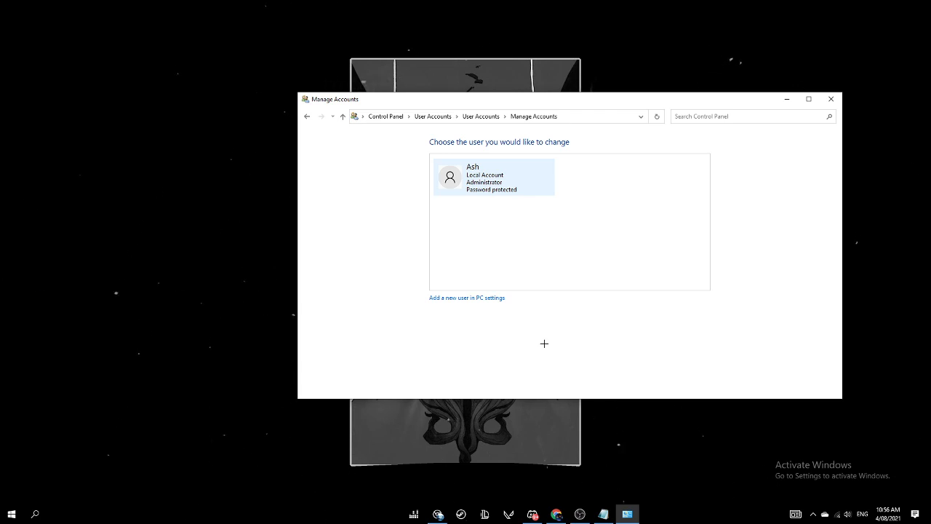
pyautogui.click(829, 99)
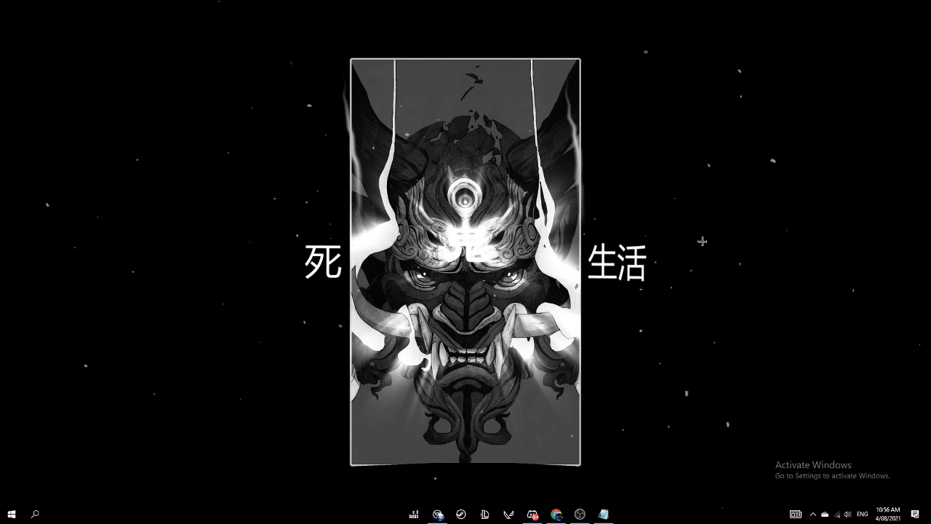